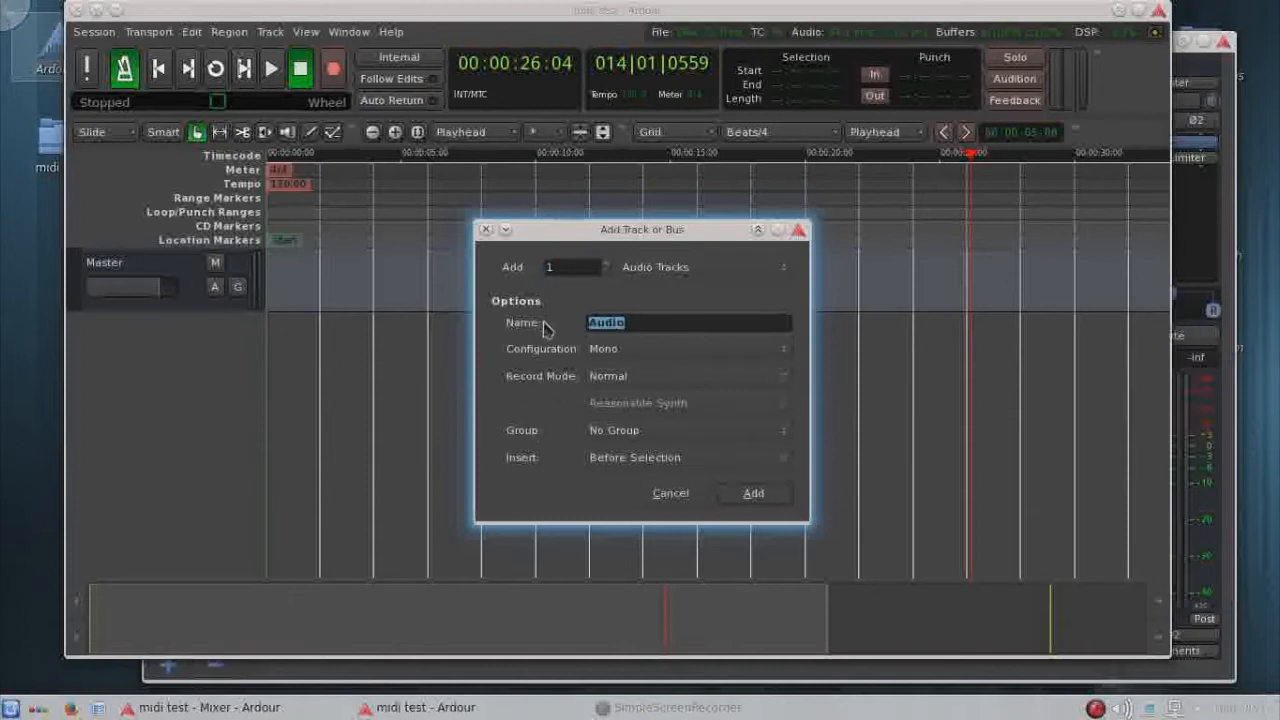
# - Name the new mono audio track 'Digitech TRIO' and add it to the session
pyautogui.write('Digite')
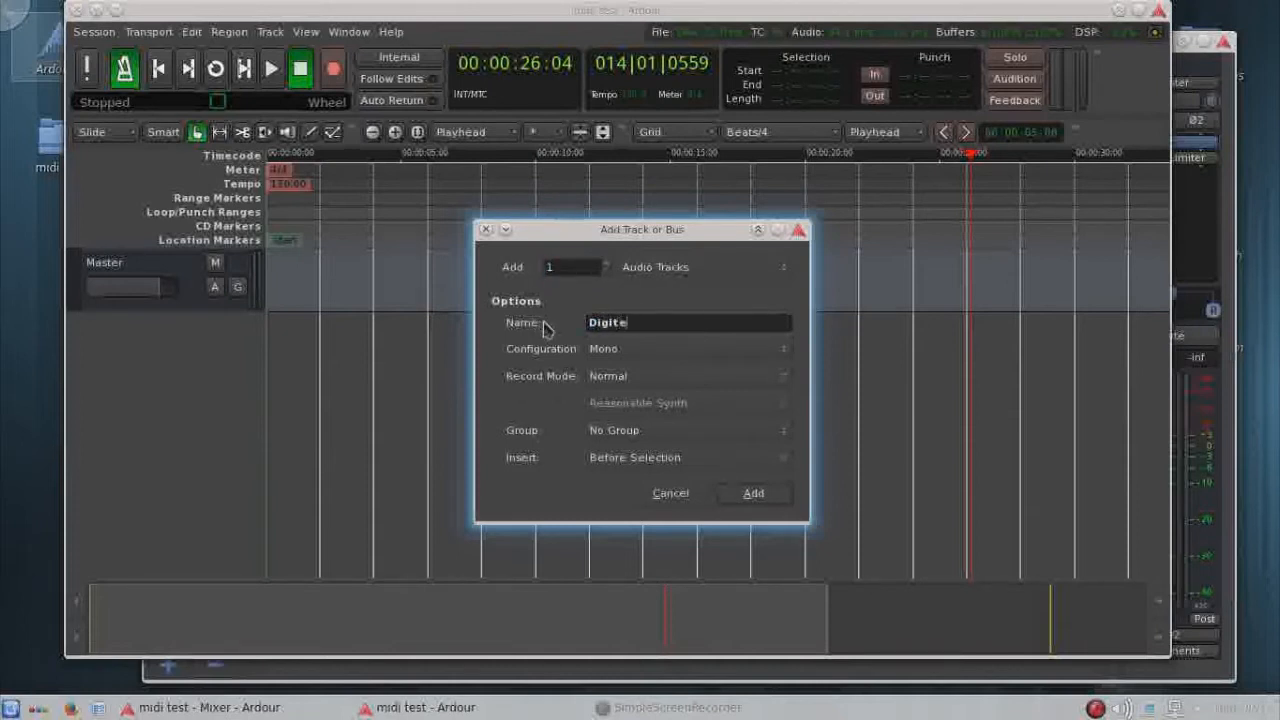
pyautogui.write('ch')
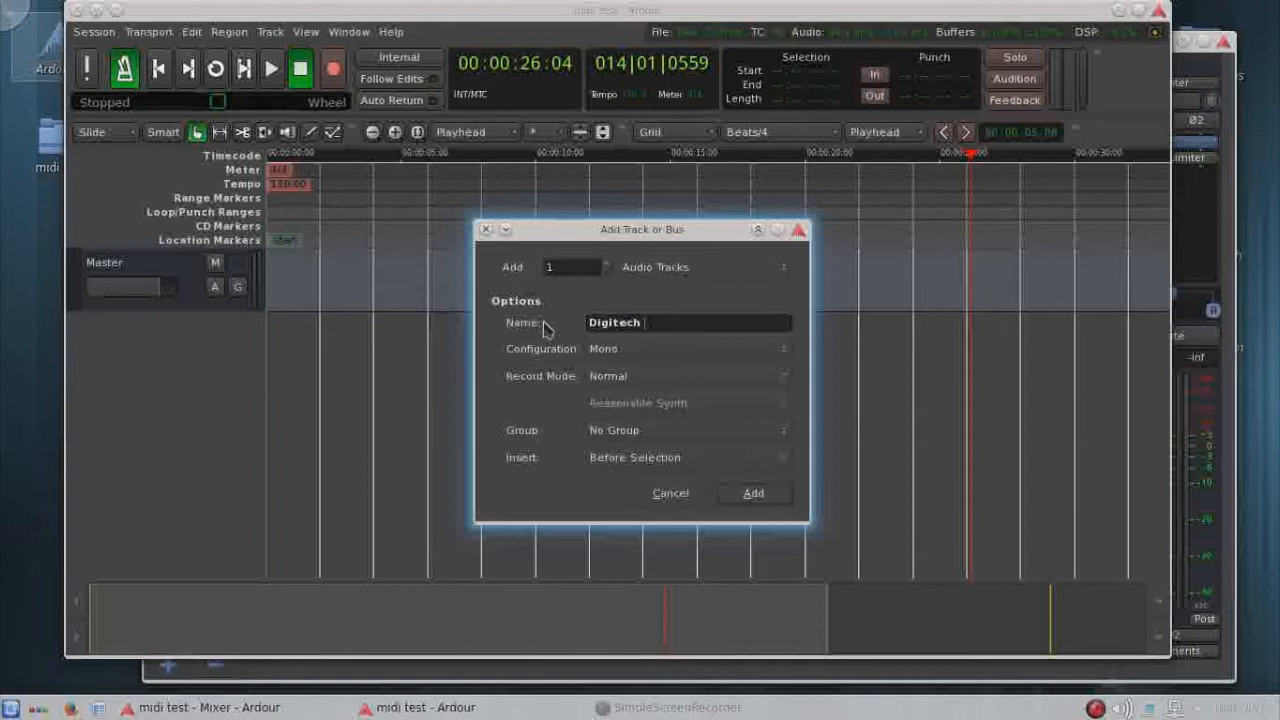
pyautogui.write('TRIO')
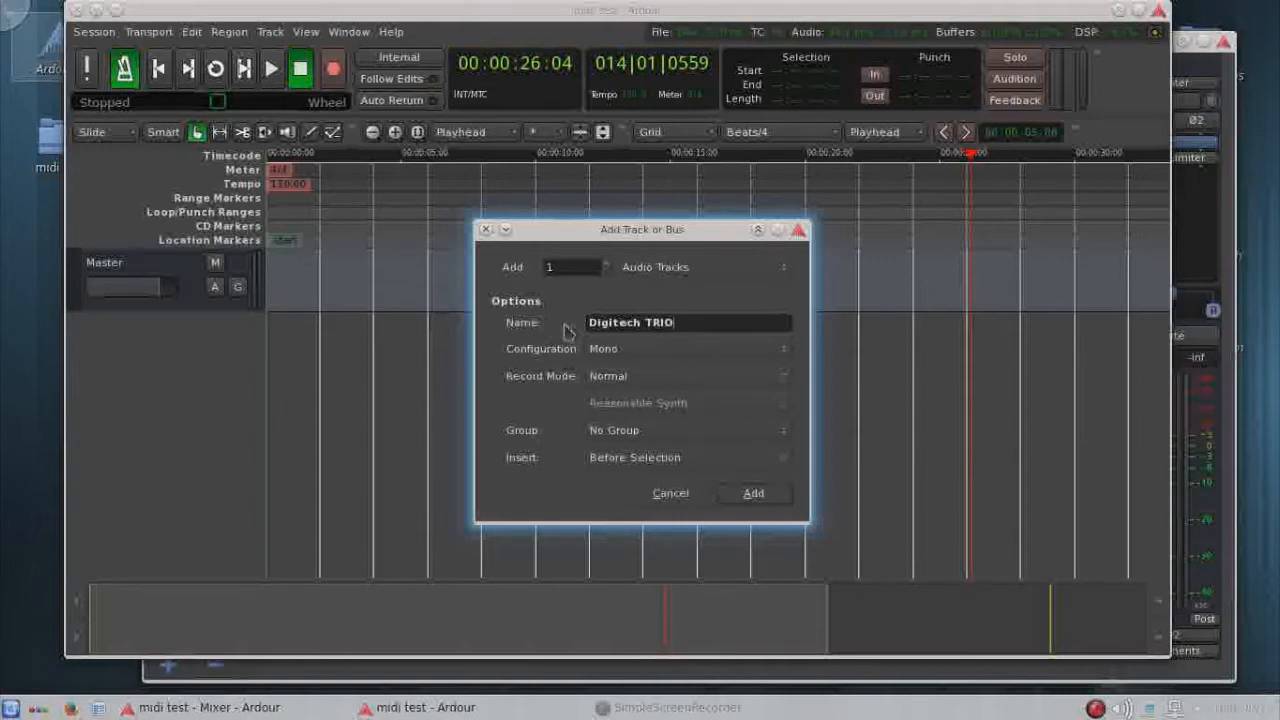
pyautogui.click(688, 348)
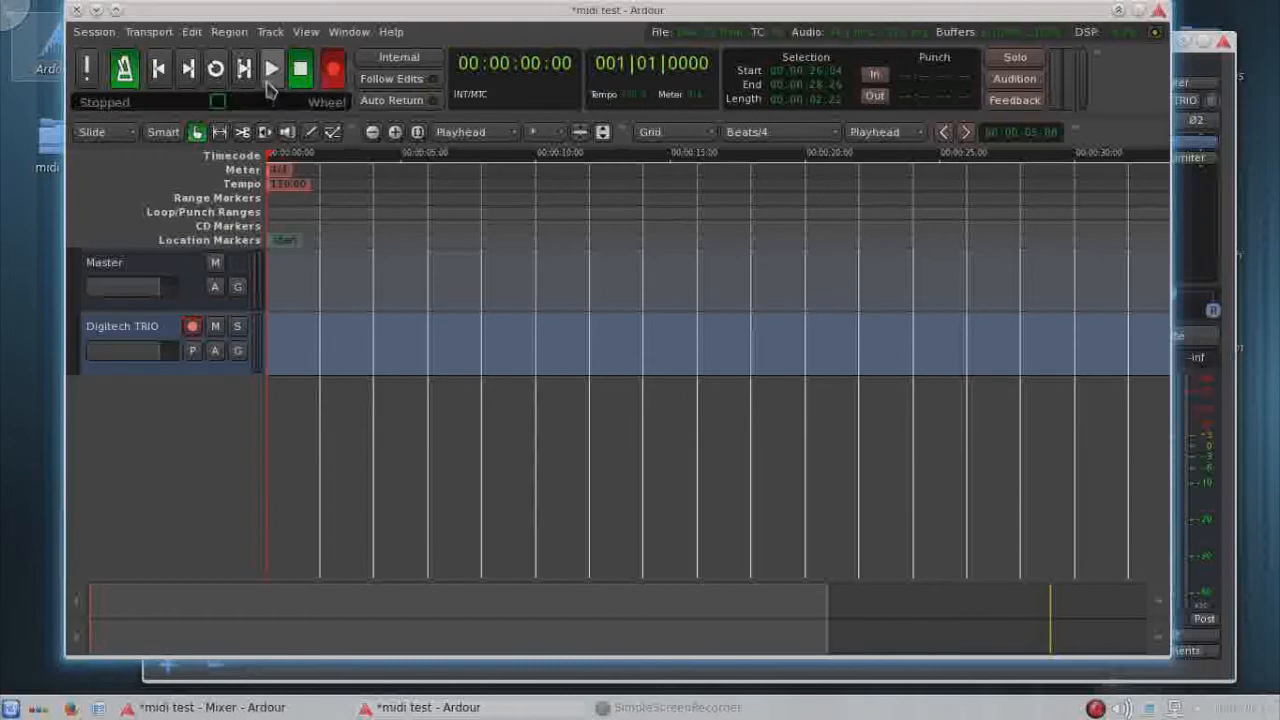
# - Record a take of about 26 seconds onto the Digitech TRIO track, then stop
pyautogui.click(272, 68)
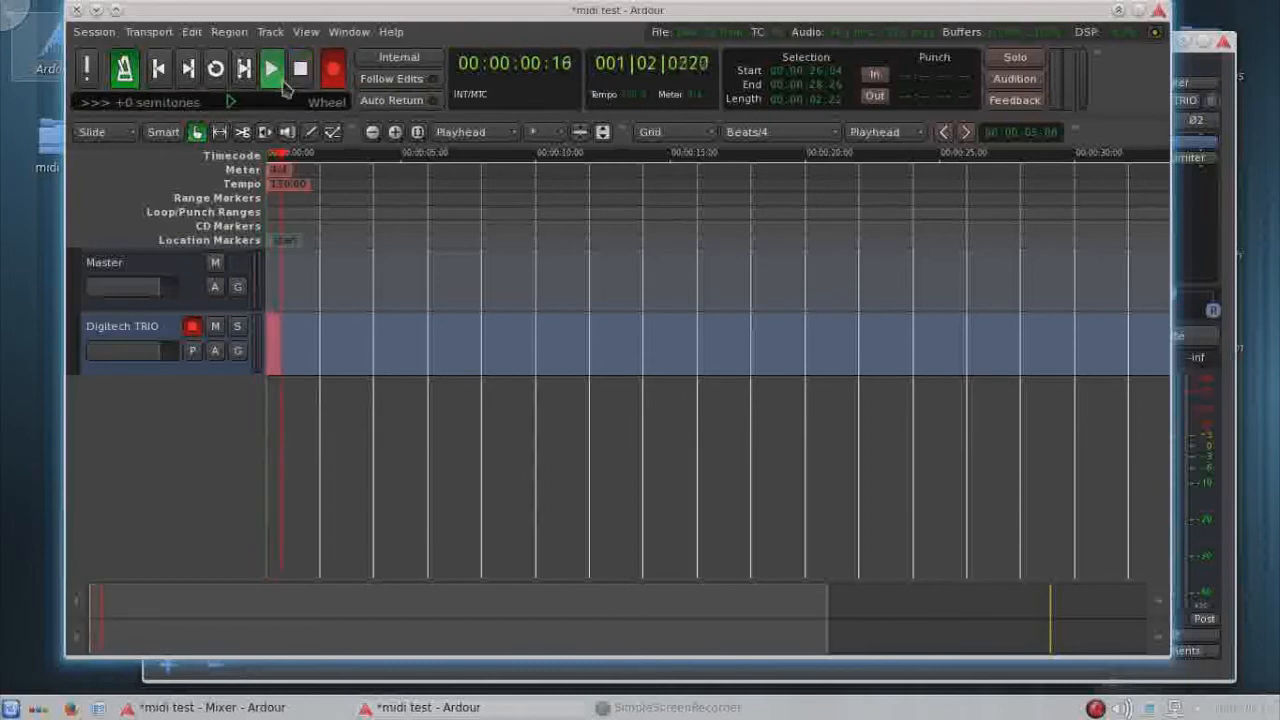
pyautogui.click(271, 68)
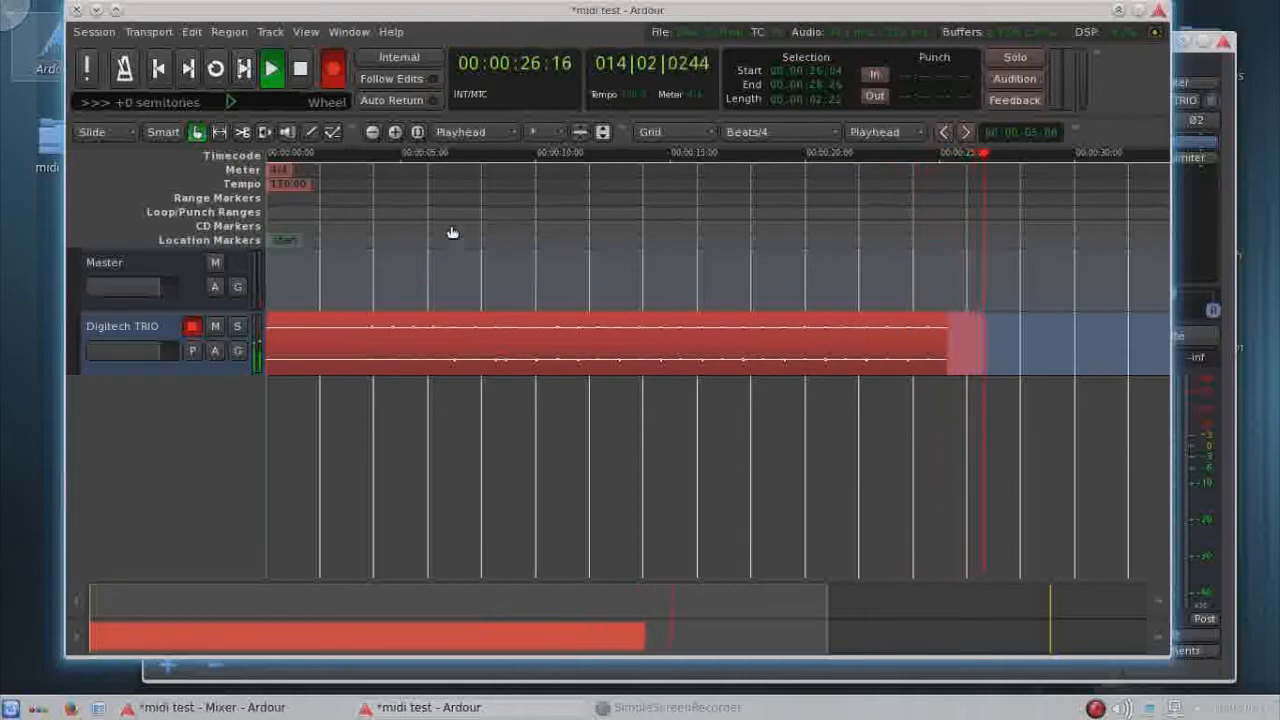
pyautogui.click(300, 68)
pyautogui.write('g')
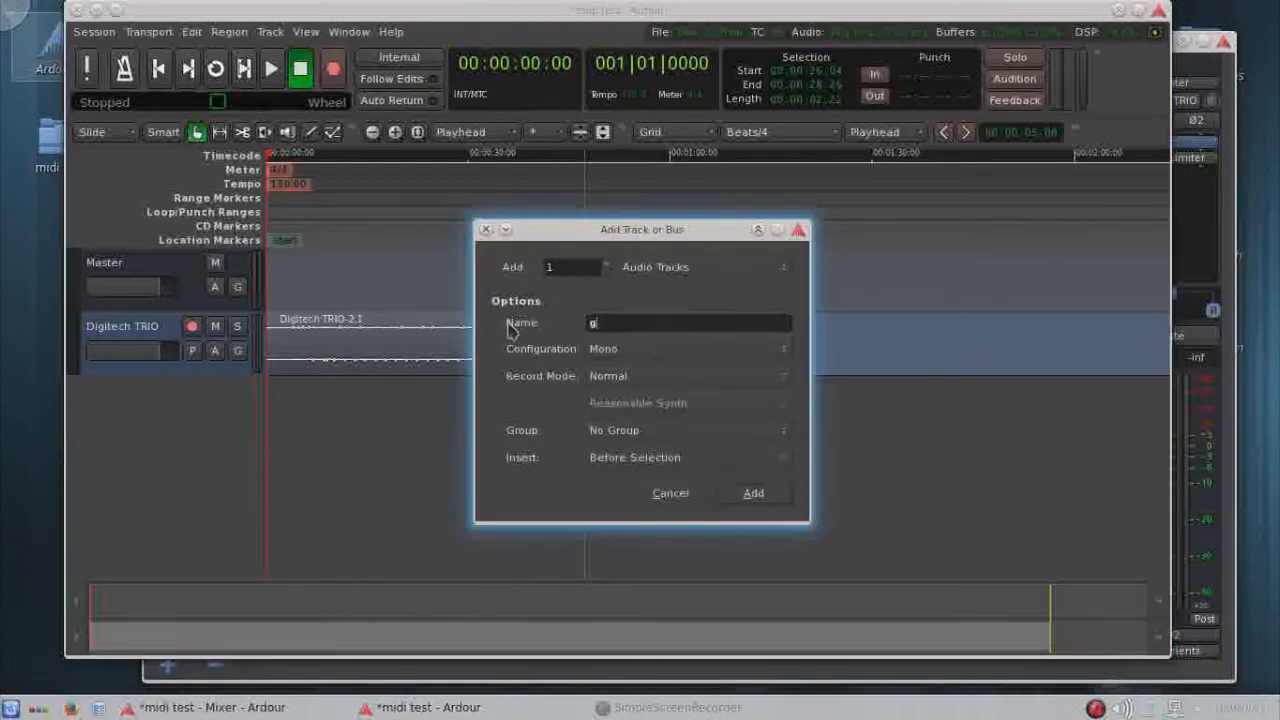
# - Name the mono audio track 'guitar' and add it below Digitech TRIO
pyautogui.write('uitar')
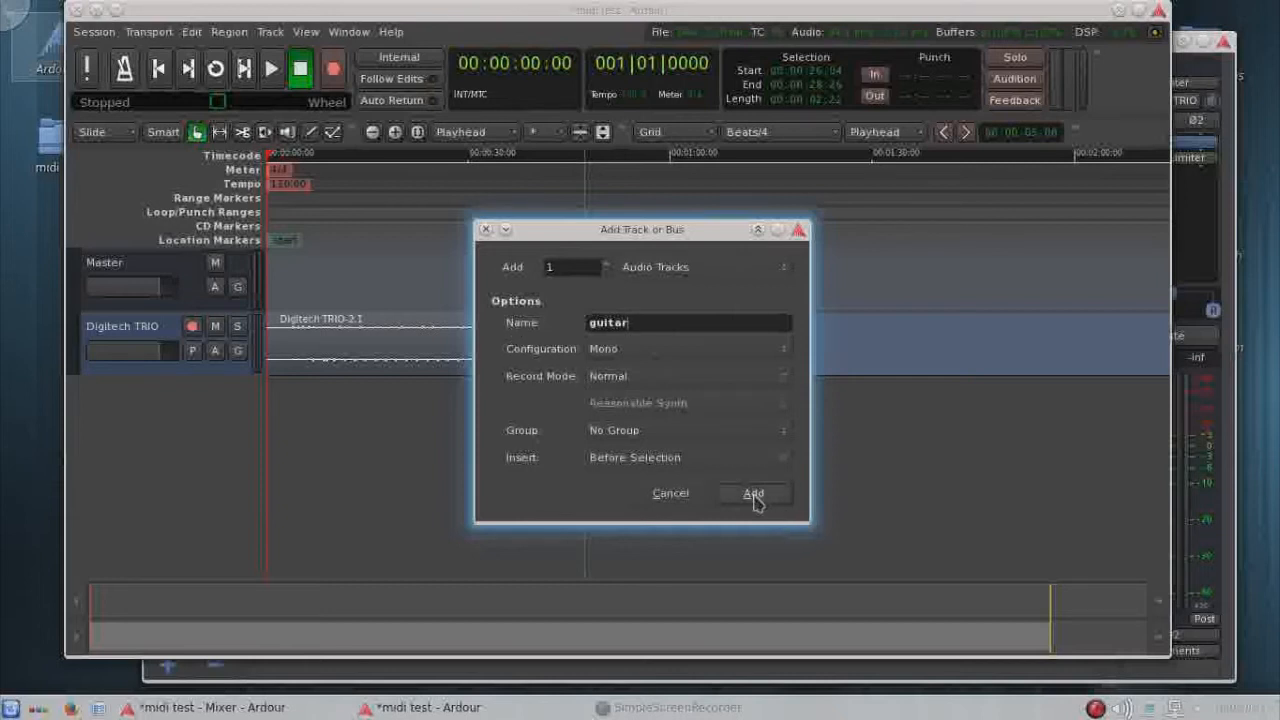
pyautogui.click(753, 493)
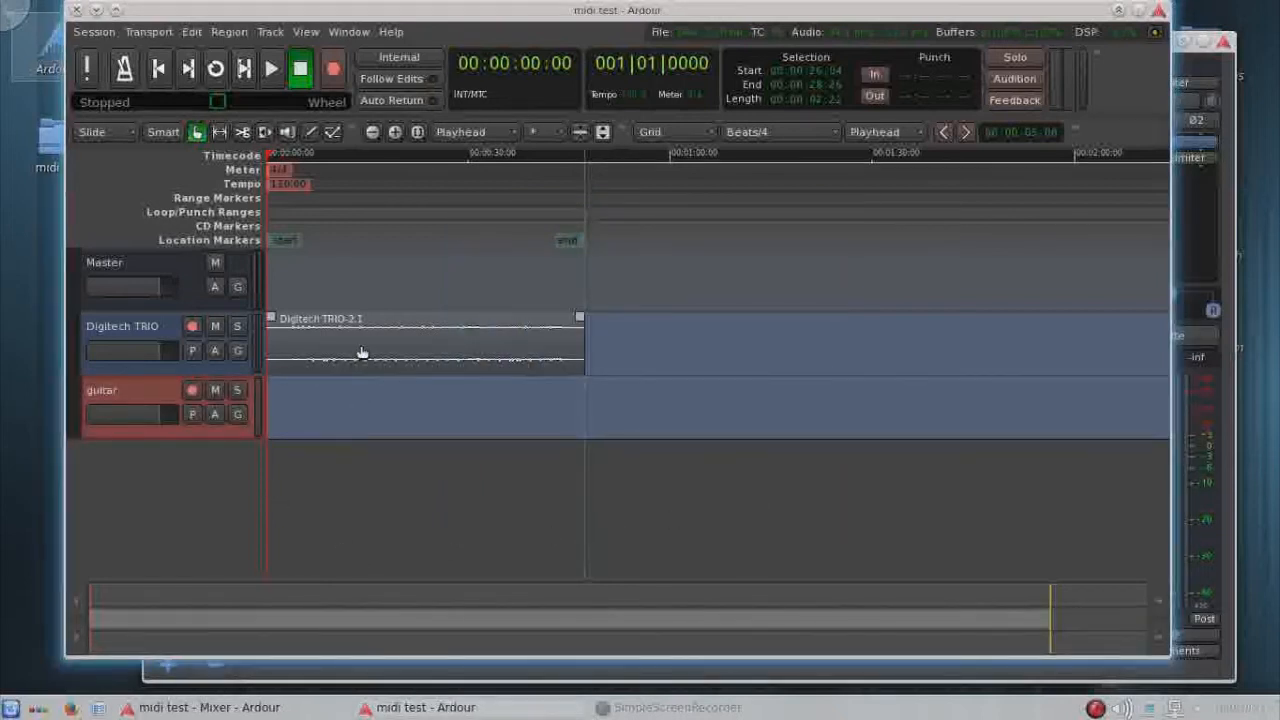
# - Normalize the Digitech TRIO region to 0.00 dBFS through Gain > Normalize
pyautogui.rightClick(362, 351)
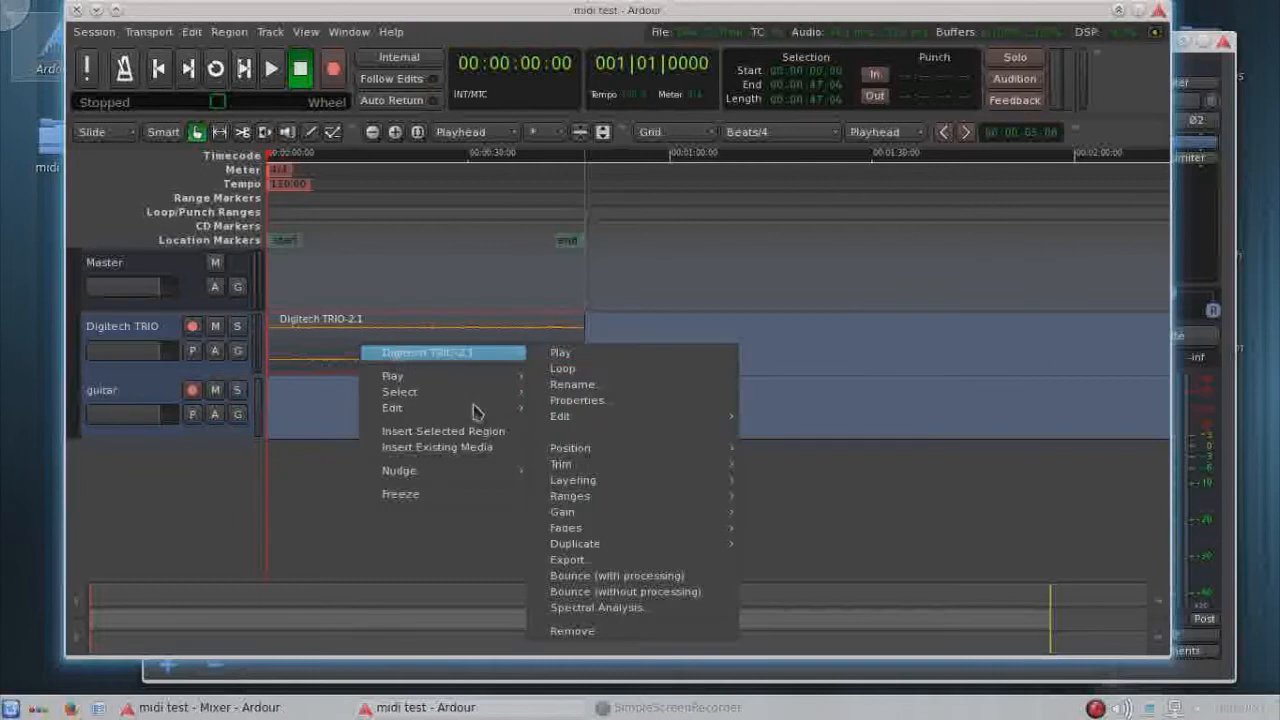
pyautogui.moveTo(392, 408)
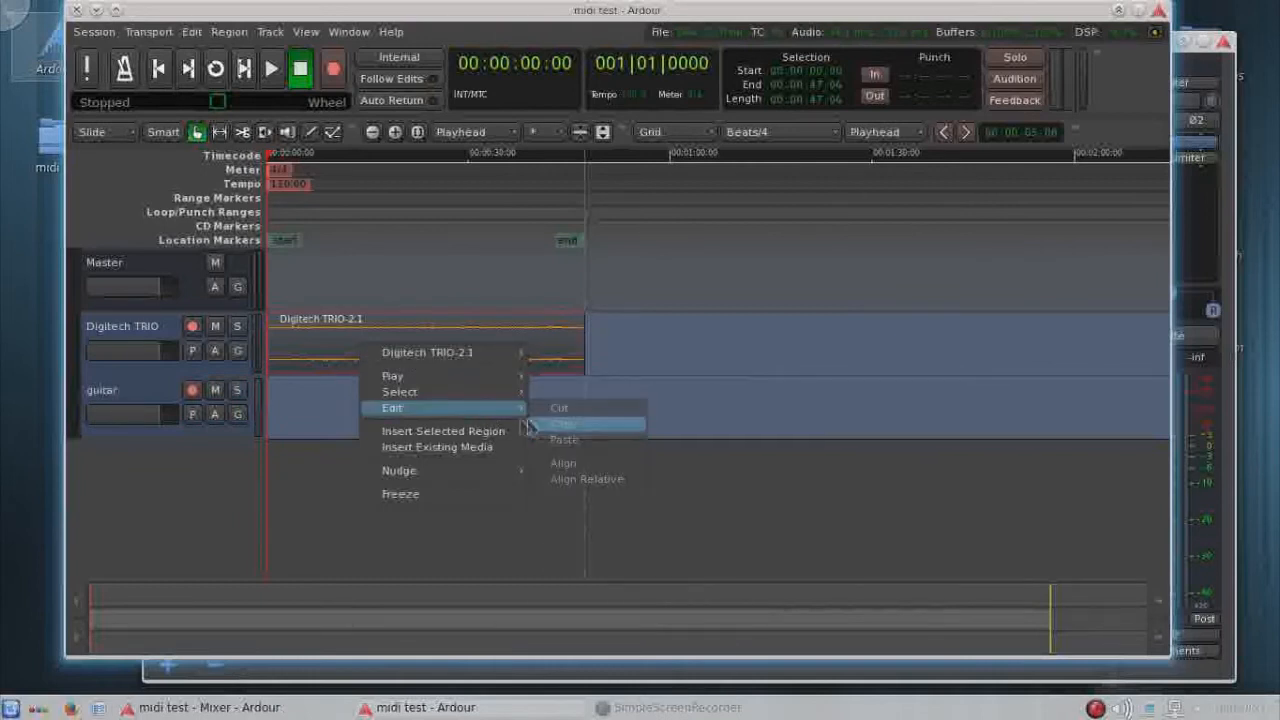
pyautogui.moveTo(428, 352)
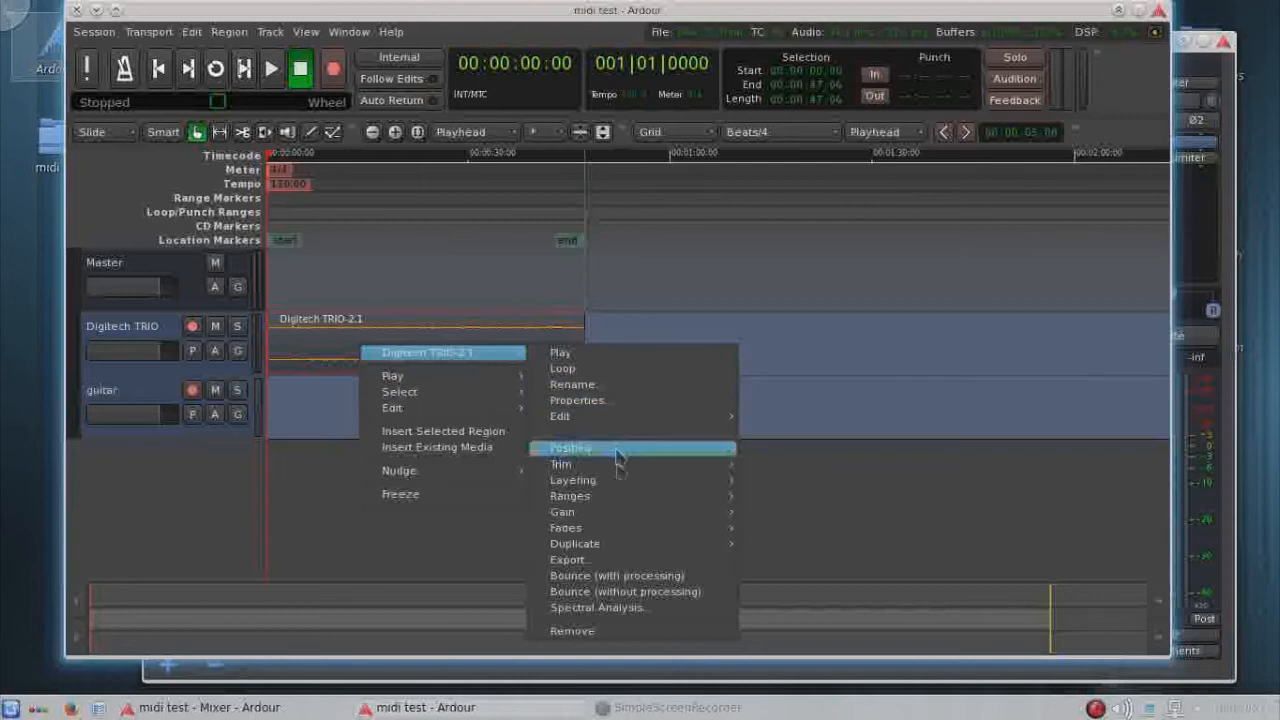
pyautogui.click(562, 511)
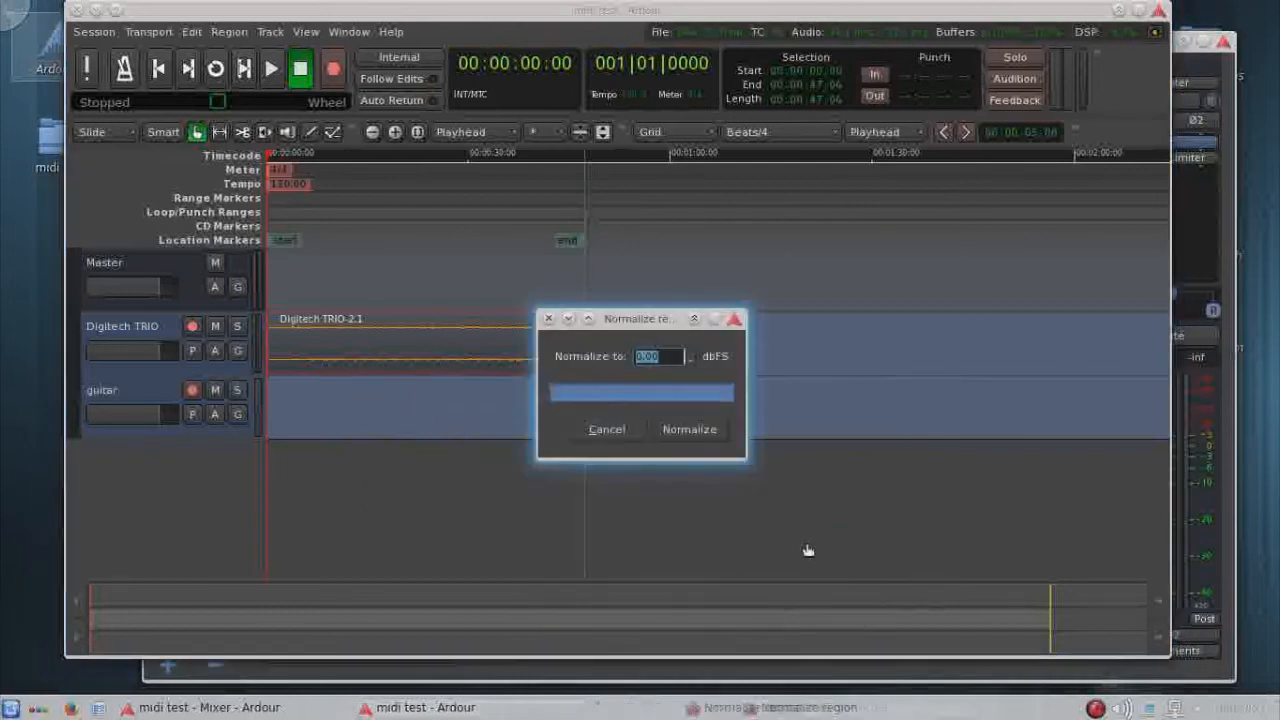
pyautogui.click(689, 429)
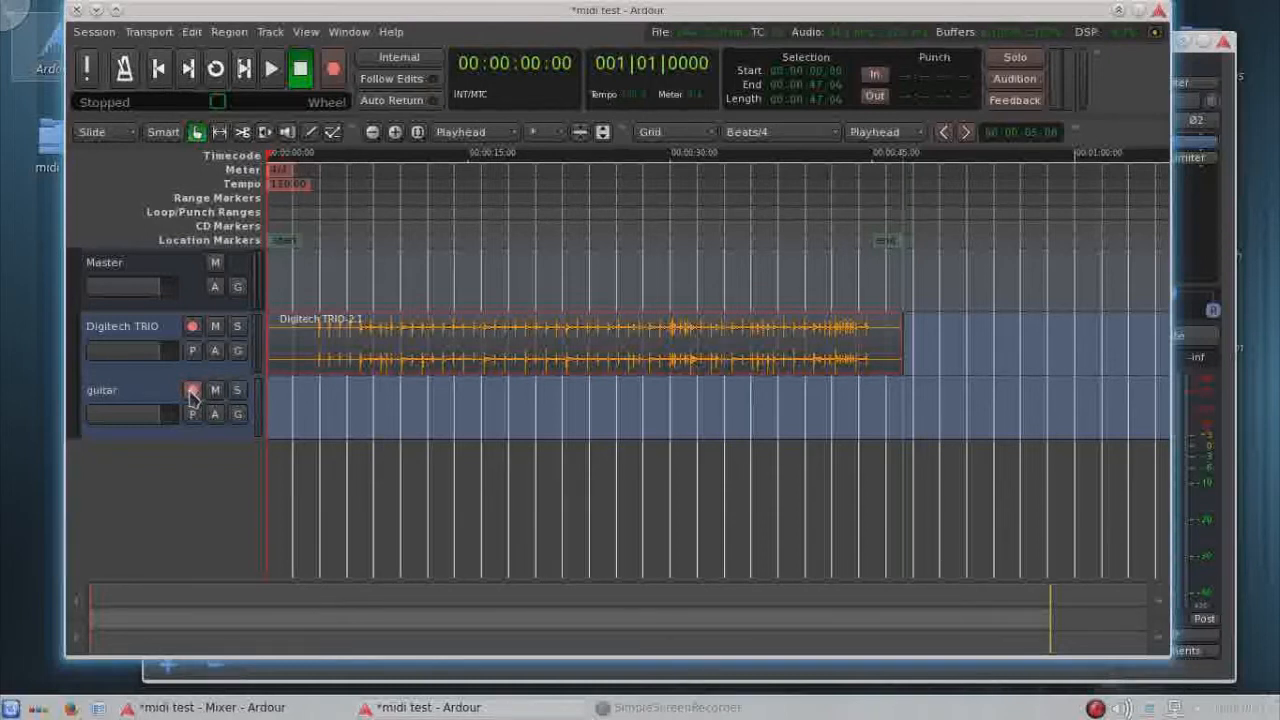
# - Arm the guitar track and record a take of about 49 seconds, then stop
pyautogui.click(192, 389)
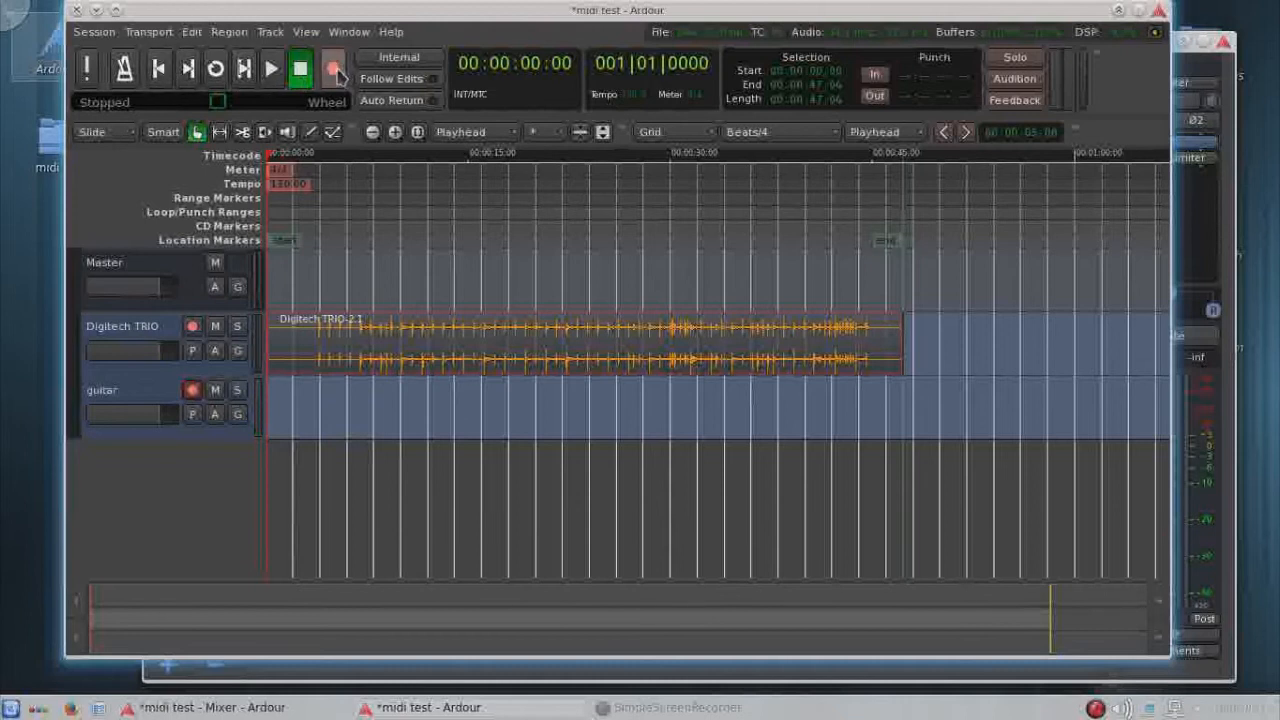
pyautogui.click(271, 68)
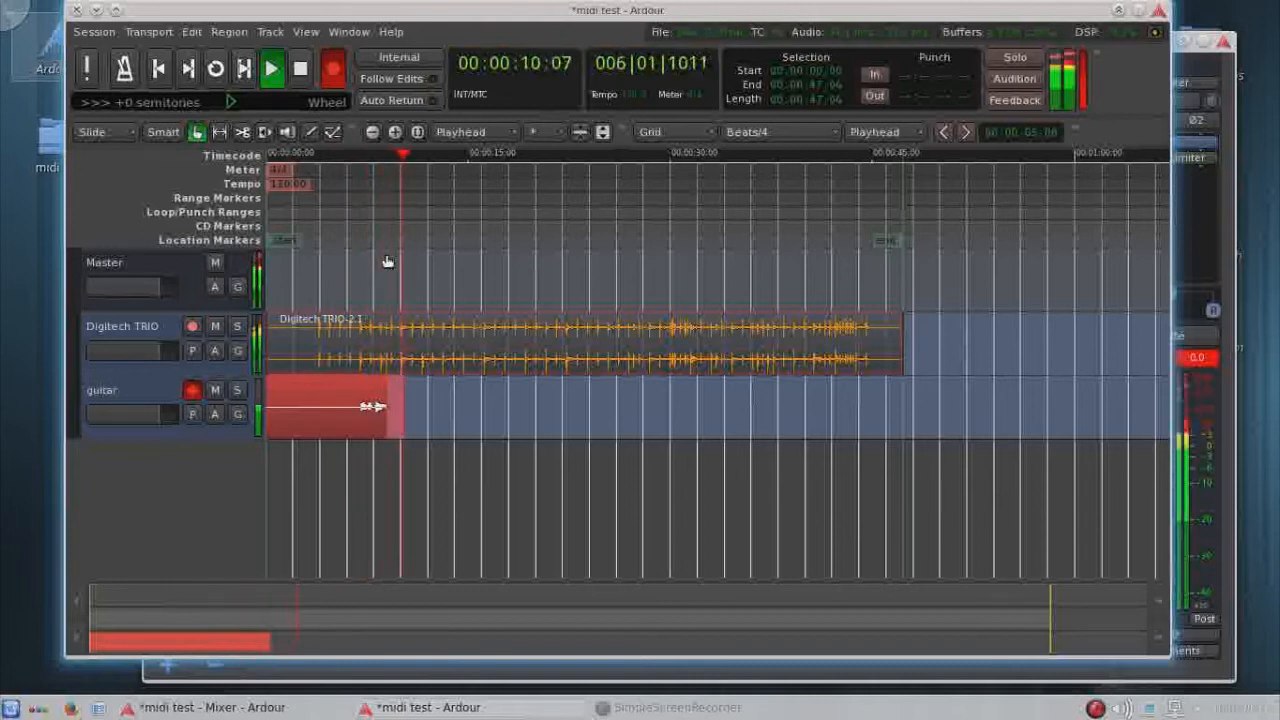
pyautogui.click(272, 68)
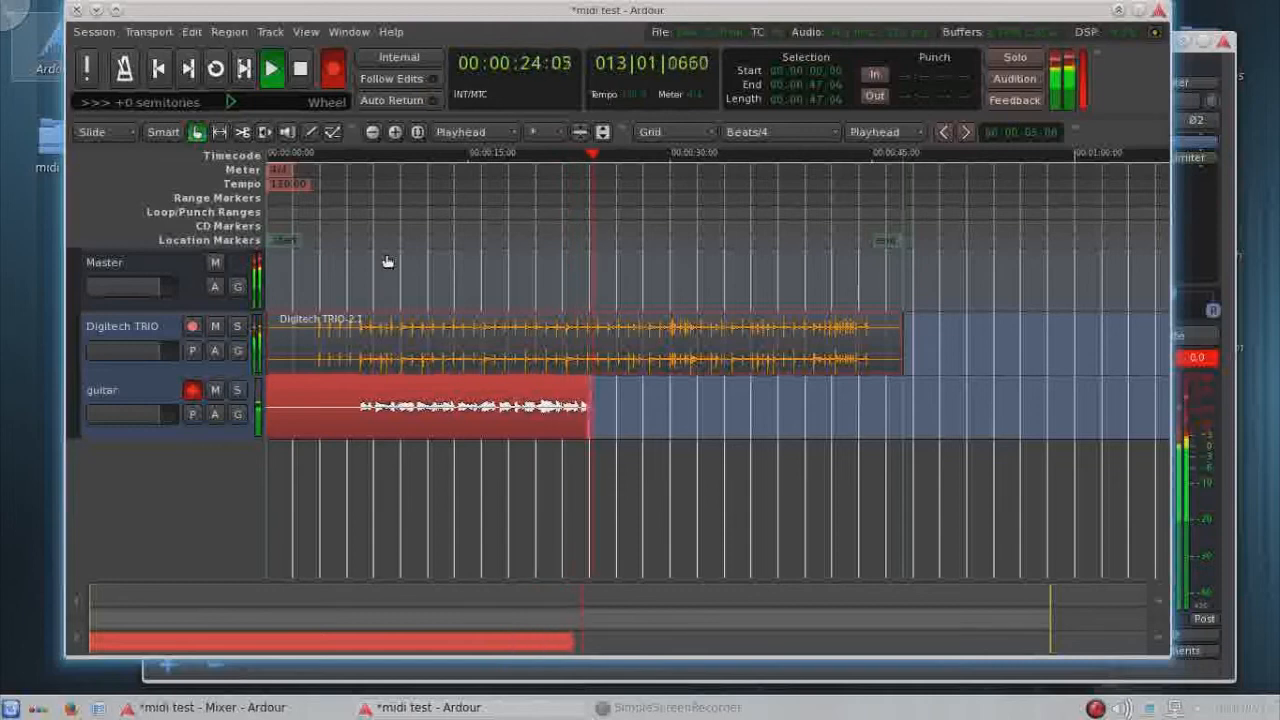
pyautogui.click(301, 68)
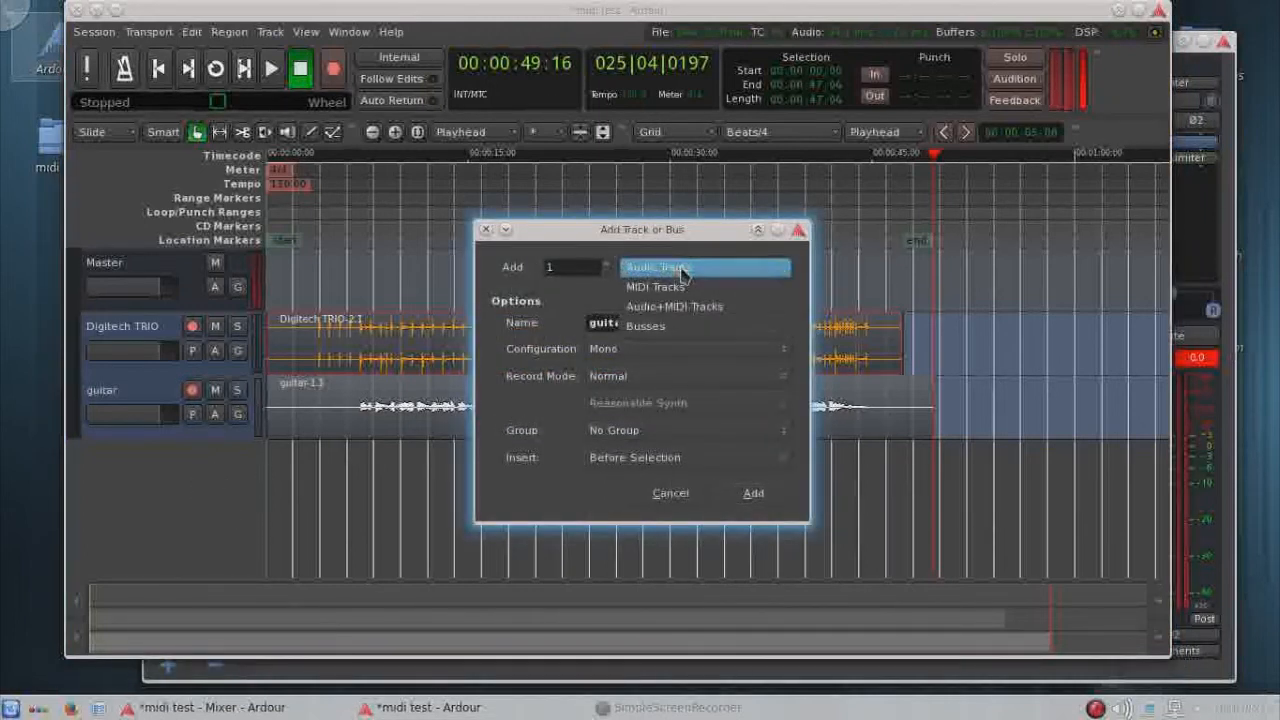
# - Create a MIDI track named 'akai mpk' using the MDA JX10 instrument
pyautogui.click(654, 287)
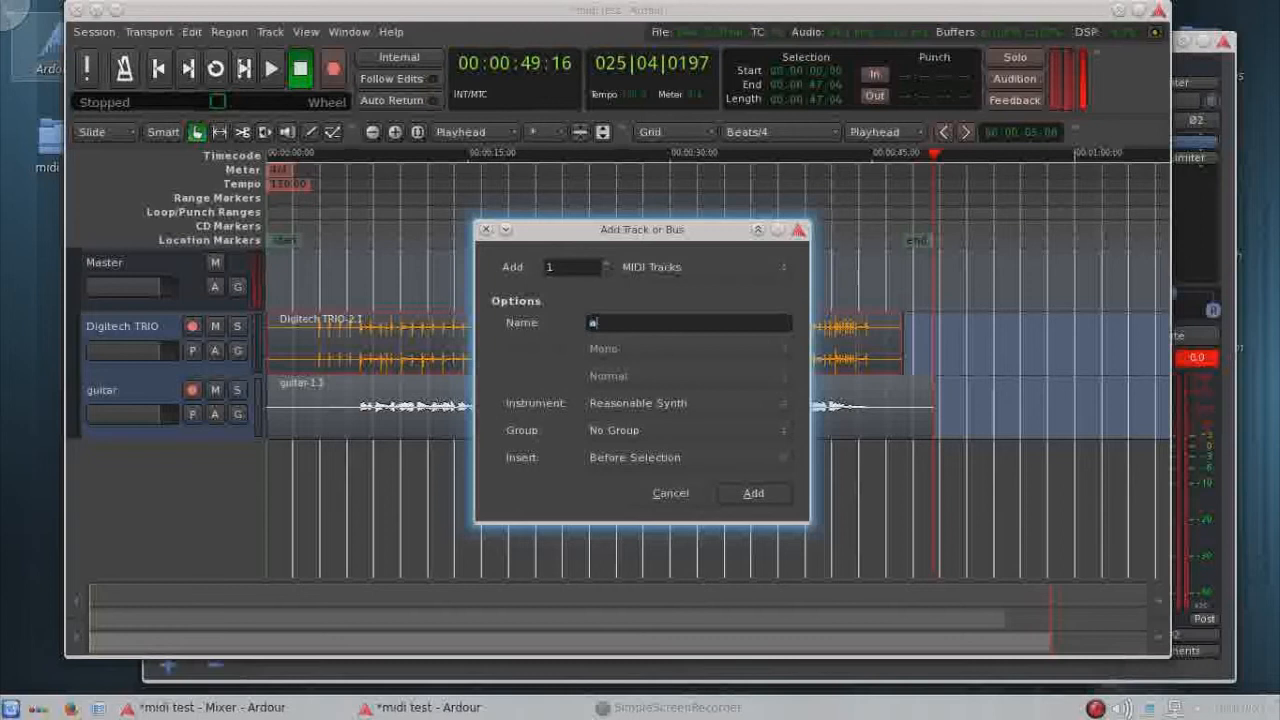
pyautogui.write('akai')
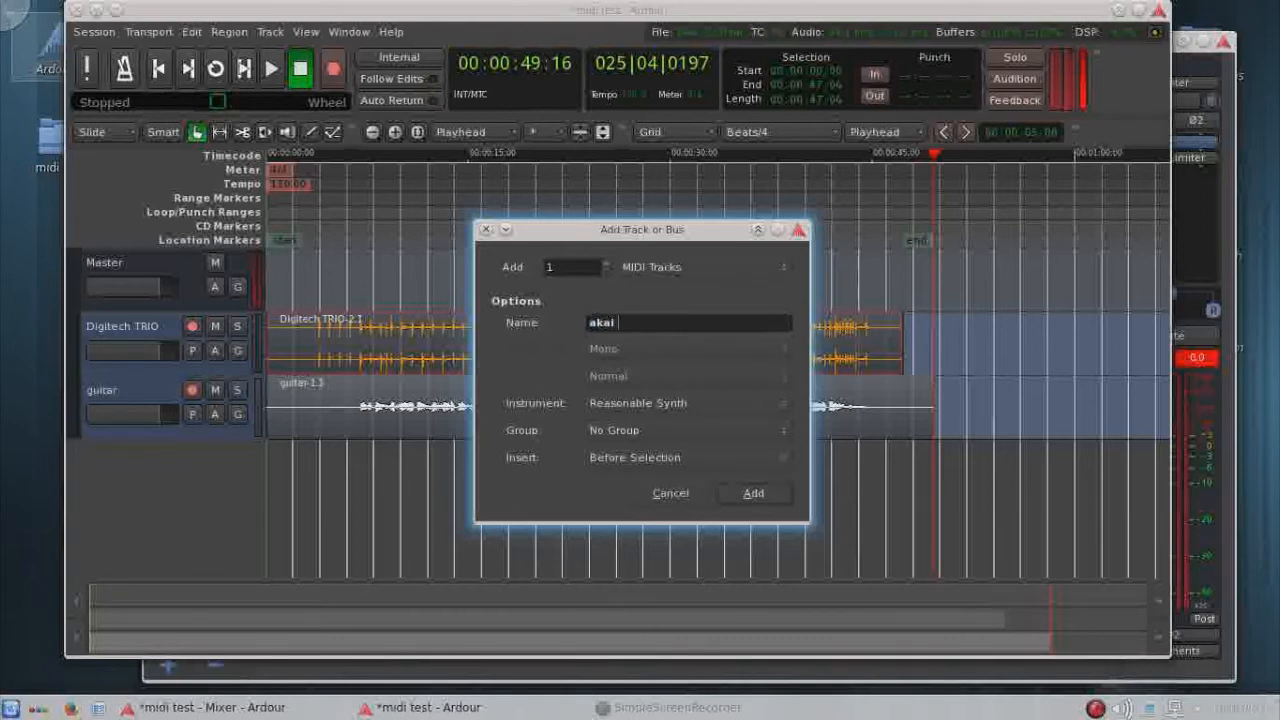
pyautogui.write('mpk')
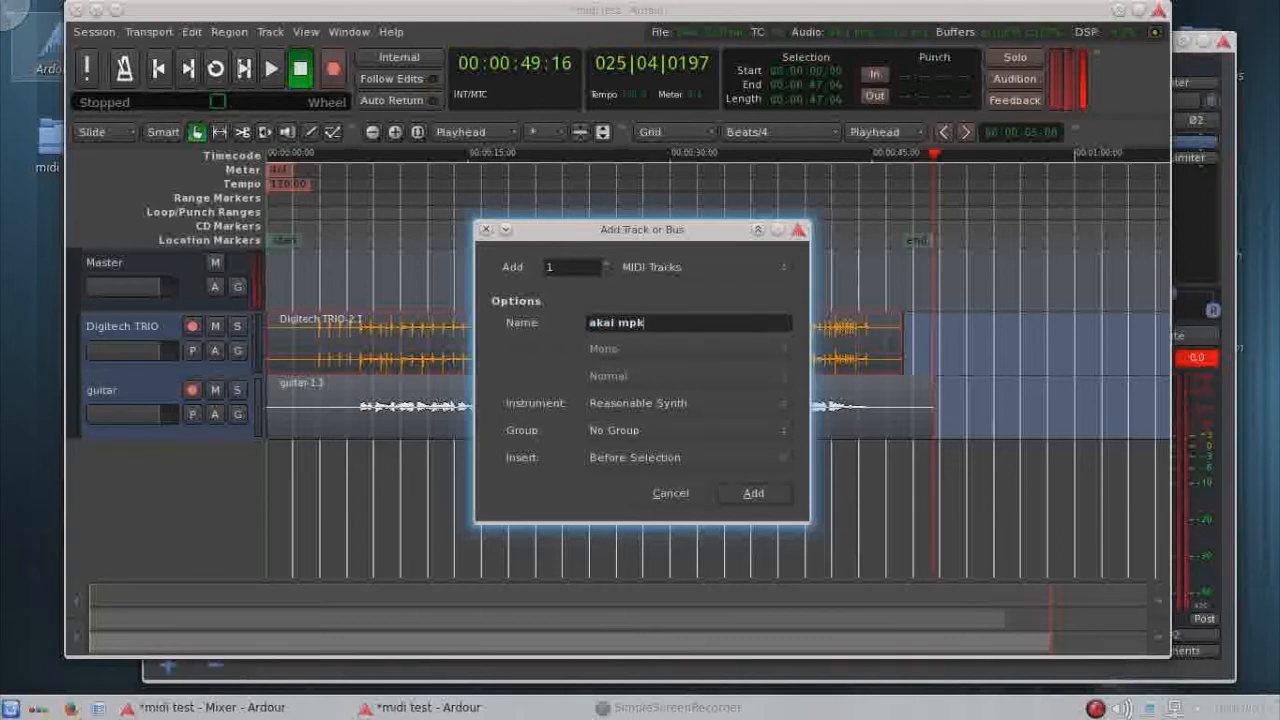
pyautogui.moveTo(708, 424)
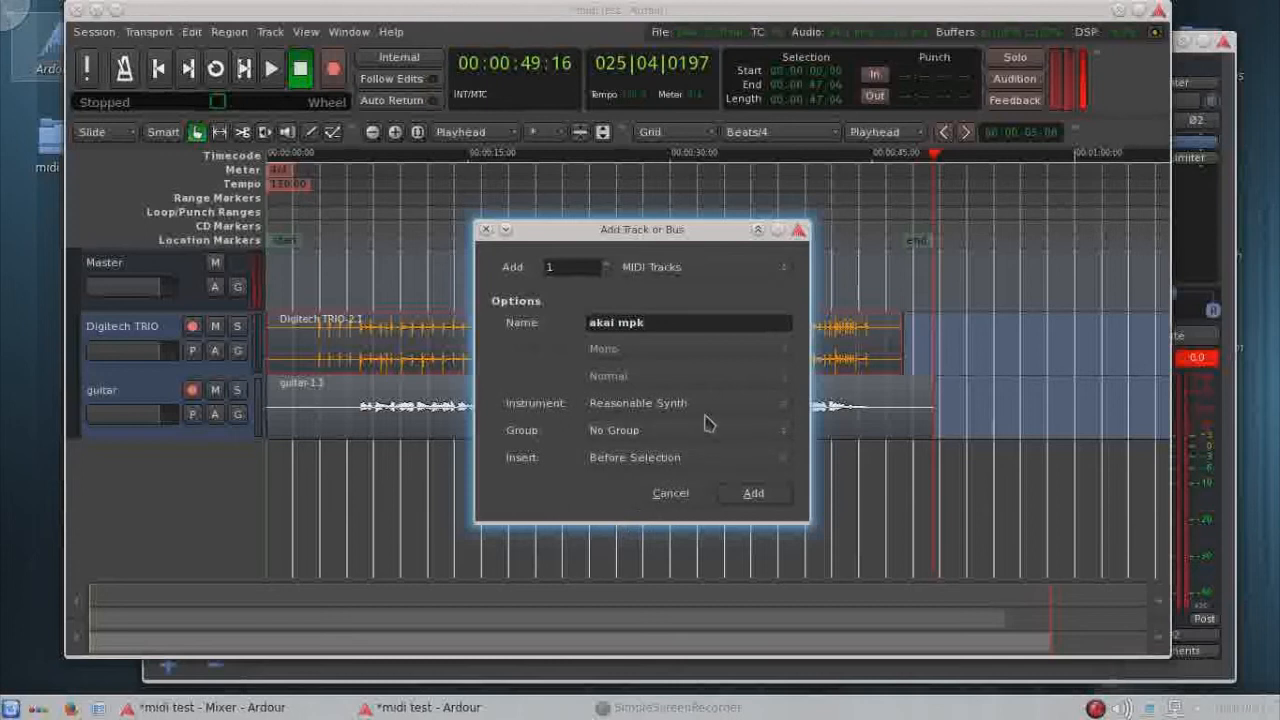
pyautogui.click(688, 402)
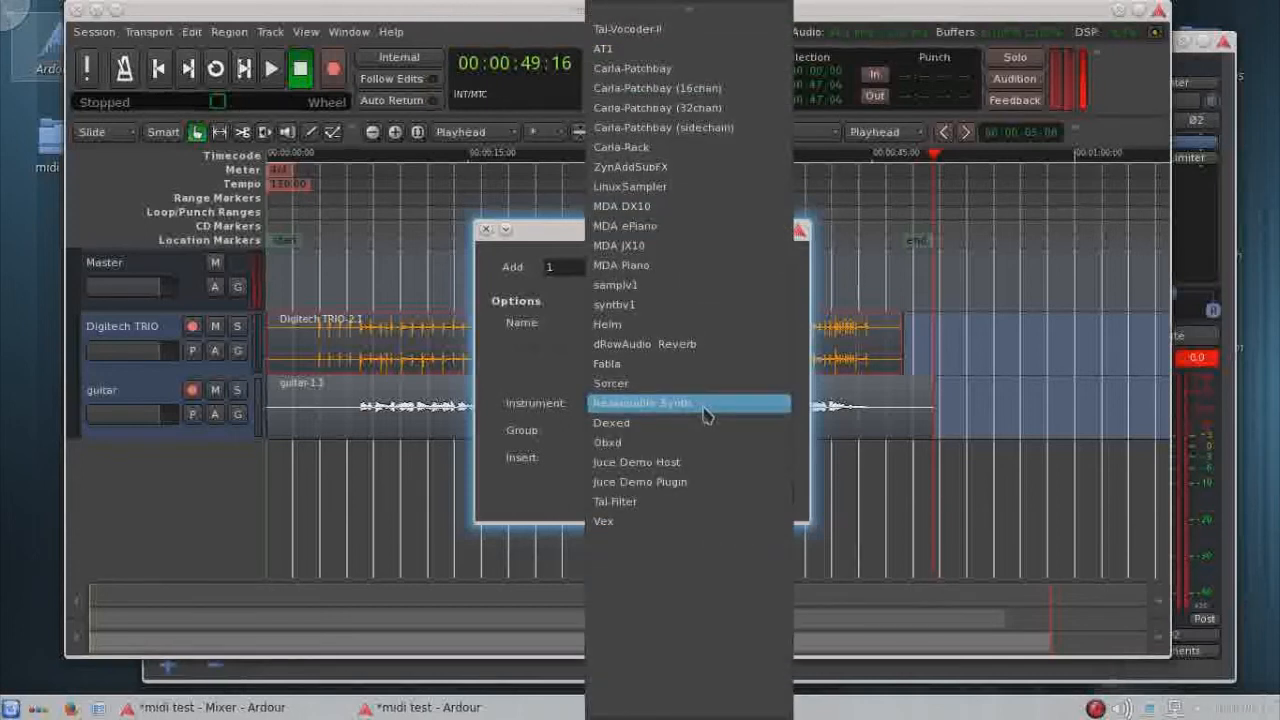
pyautogui.moveTo(670, 245)
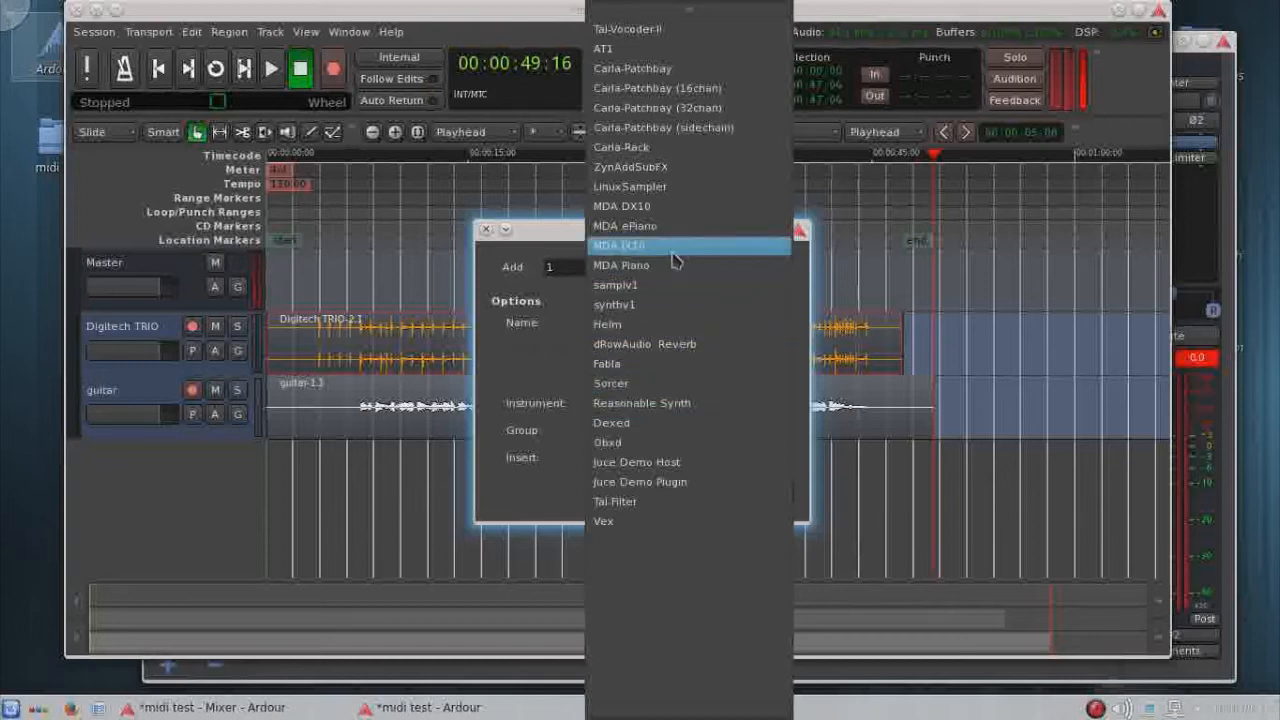
pyautogui.click(618, 245)
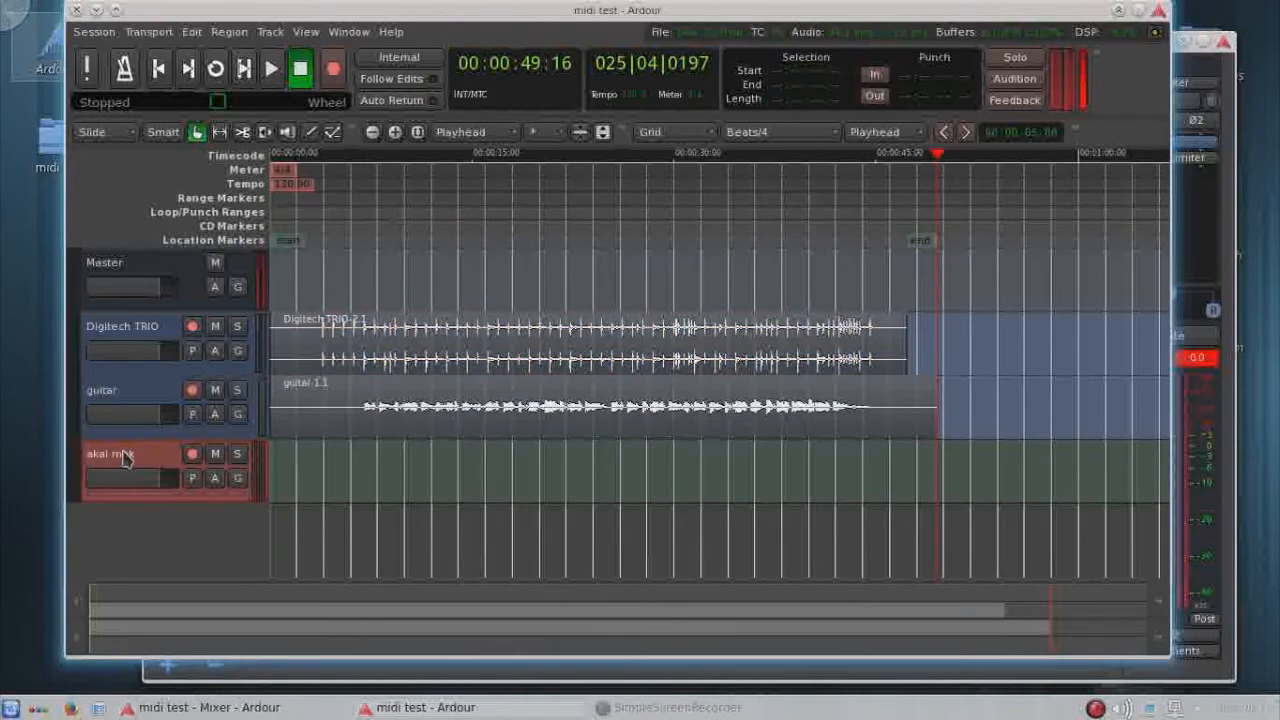
# - Open the akai mpk track's input connections from its track-name context menu
pyautogui.rightClick(125, 453)
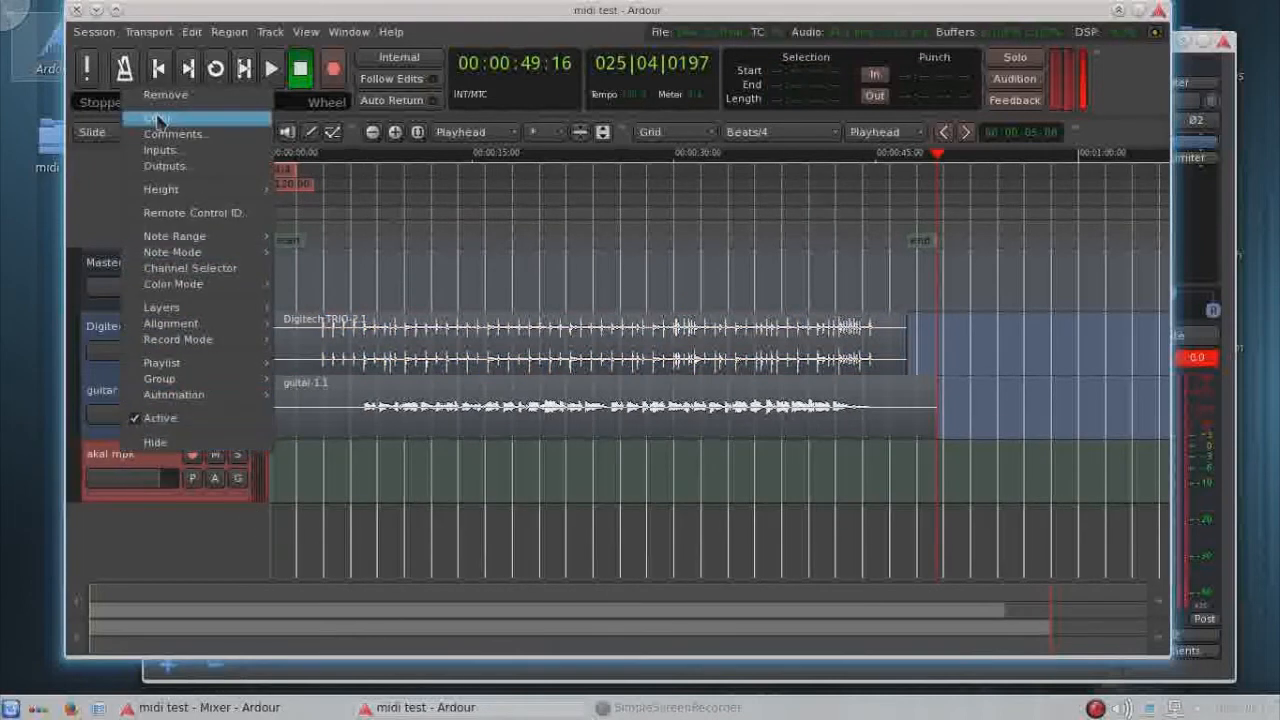
pyautogui.click(159, 149)
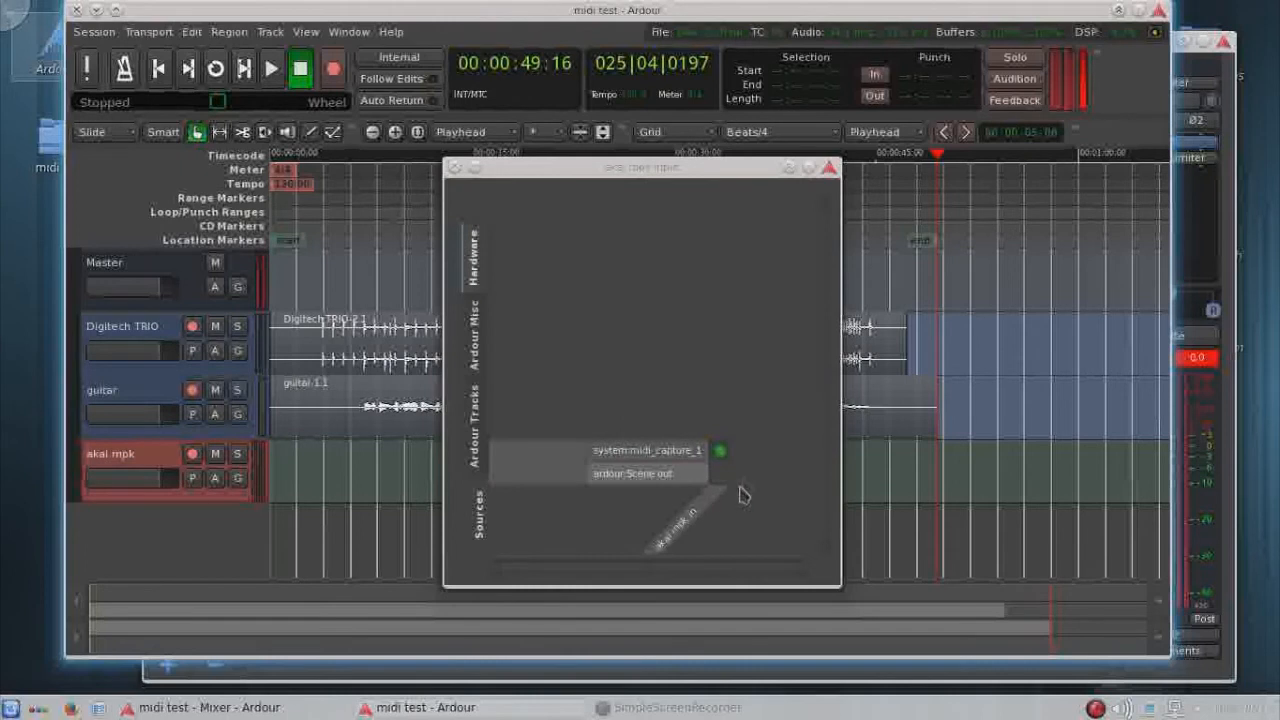
pyautogui.moveTo(725, 442)
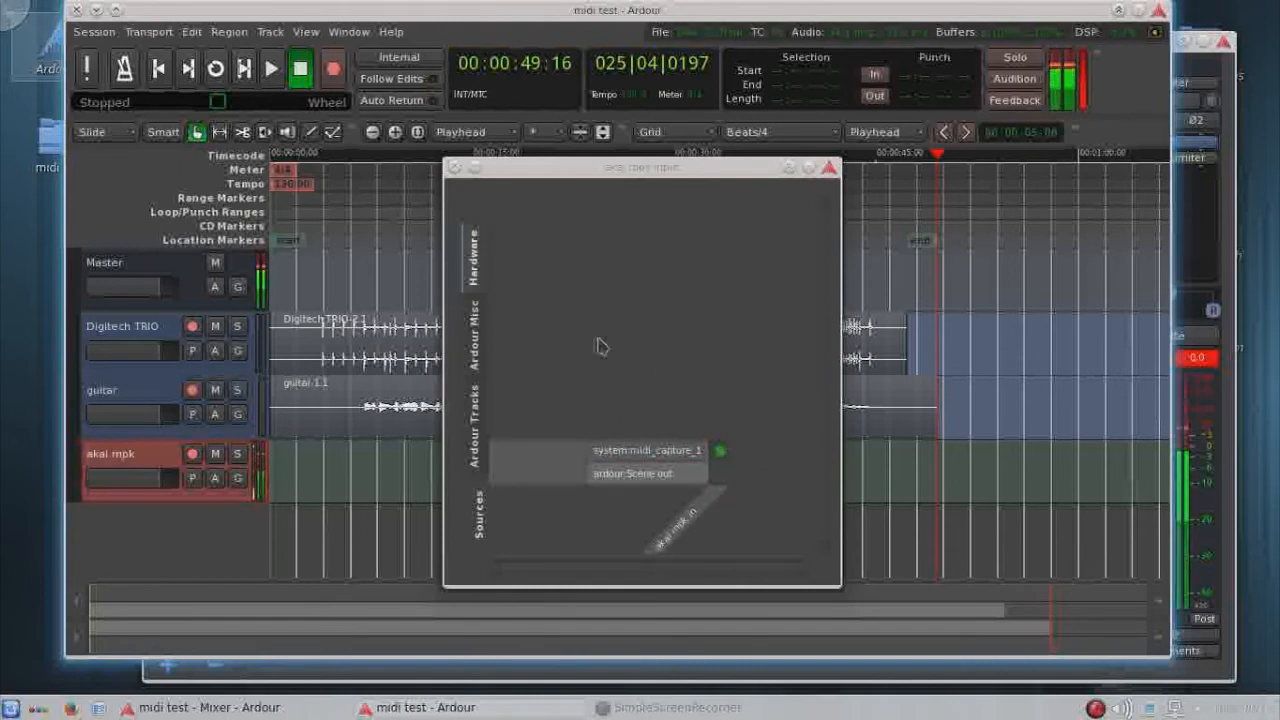
pyautogui.moveTo(455, 168)
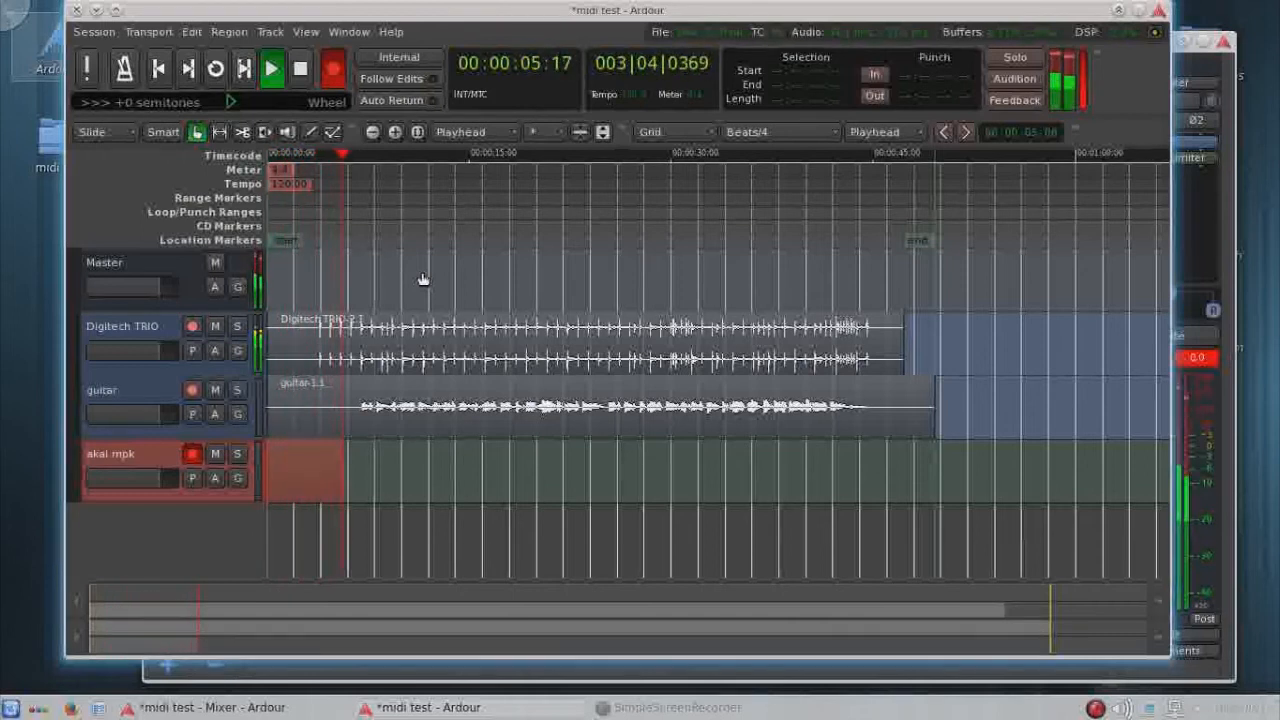
# - Enable global record to capture the MIDI performance on akai mpk
pyautogui.click(271, 68)
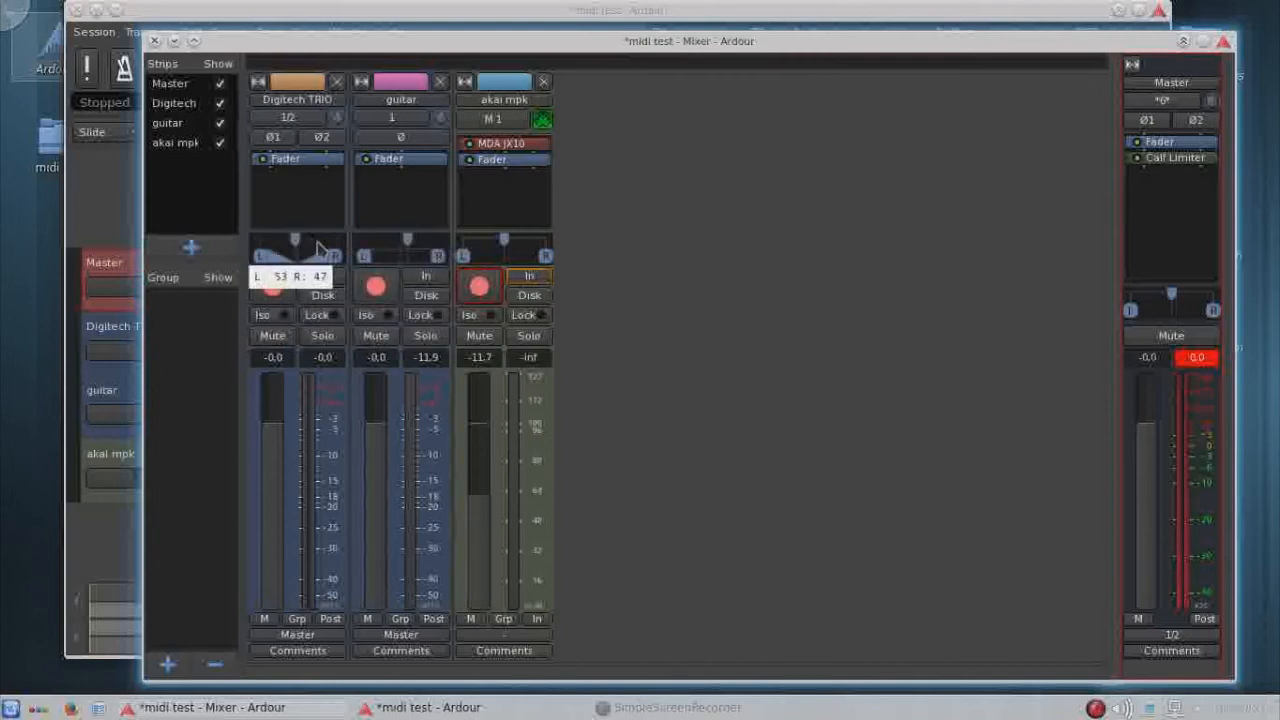
# - Begin adding Calf Compressor on guitar and add Calf Reverb to akai mpk
pyautogui.rightClick(400, 190)
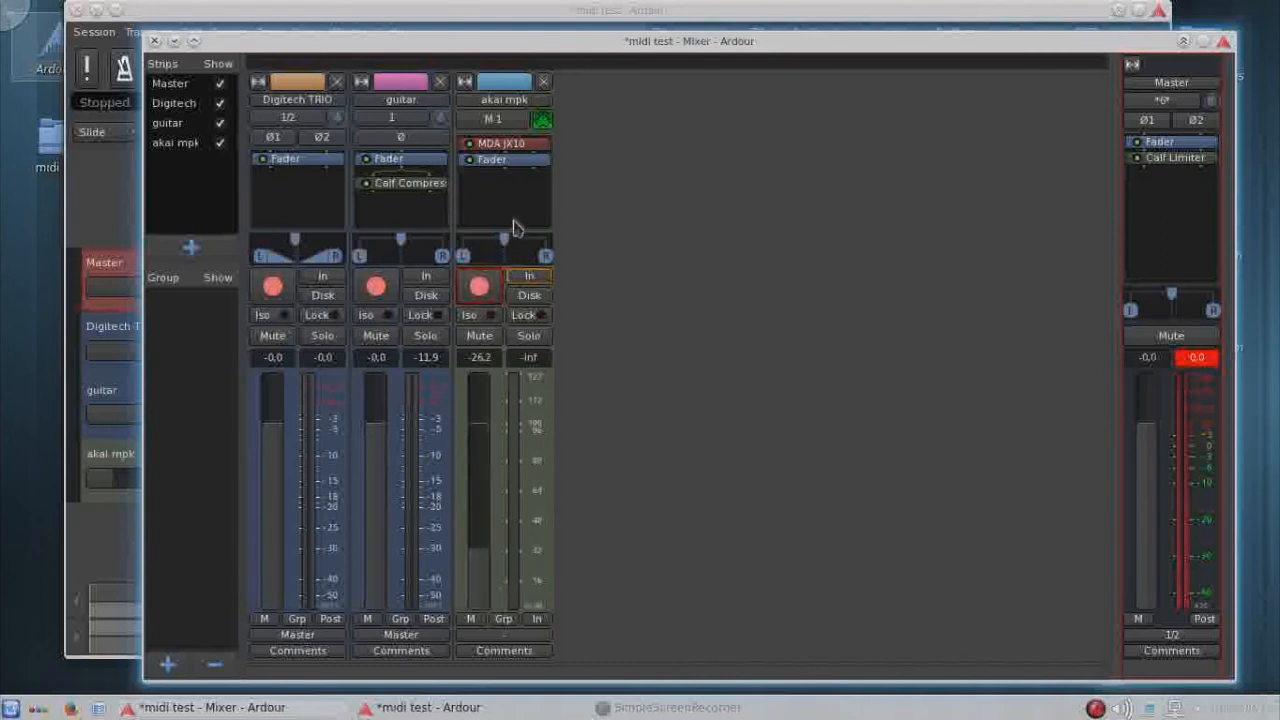
pyautogui.rightClick(505, 210)
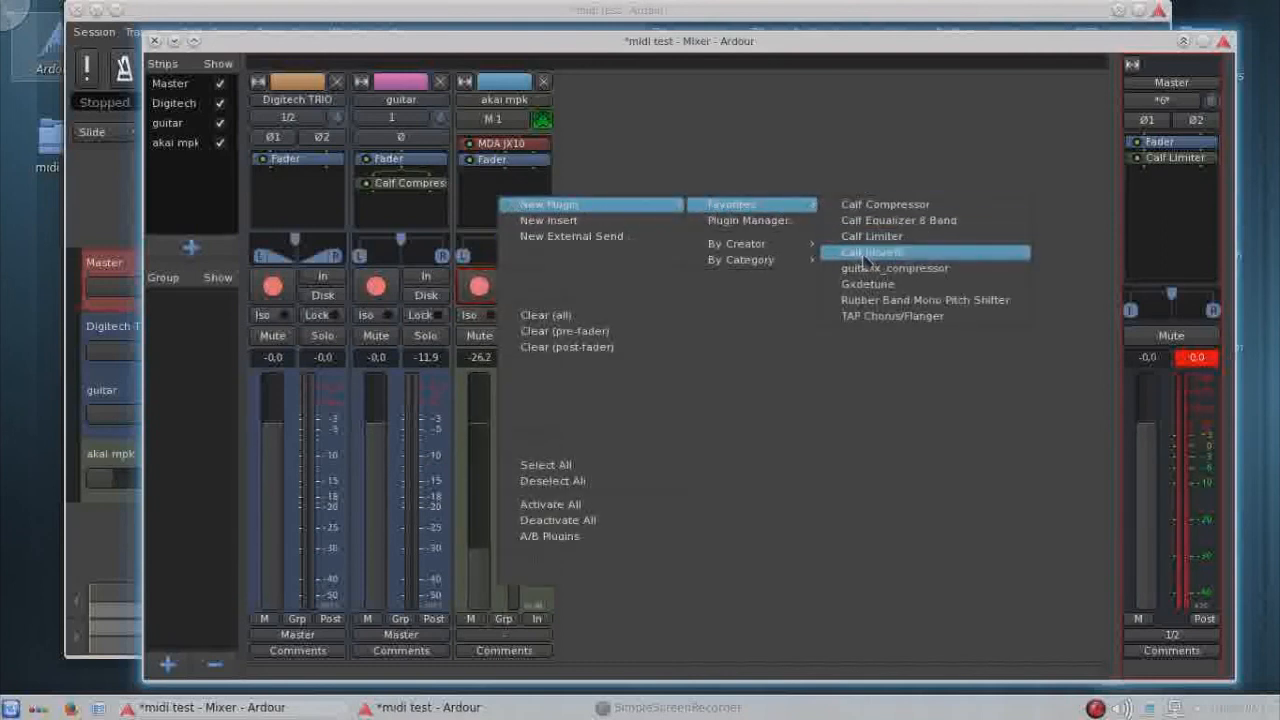
pyautogui.click(869, 252)
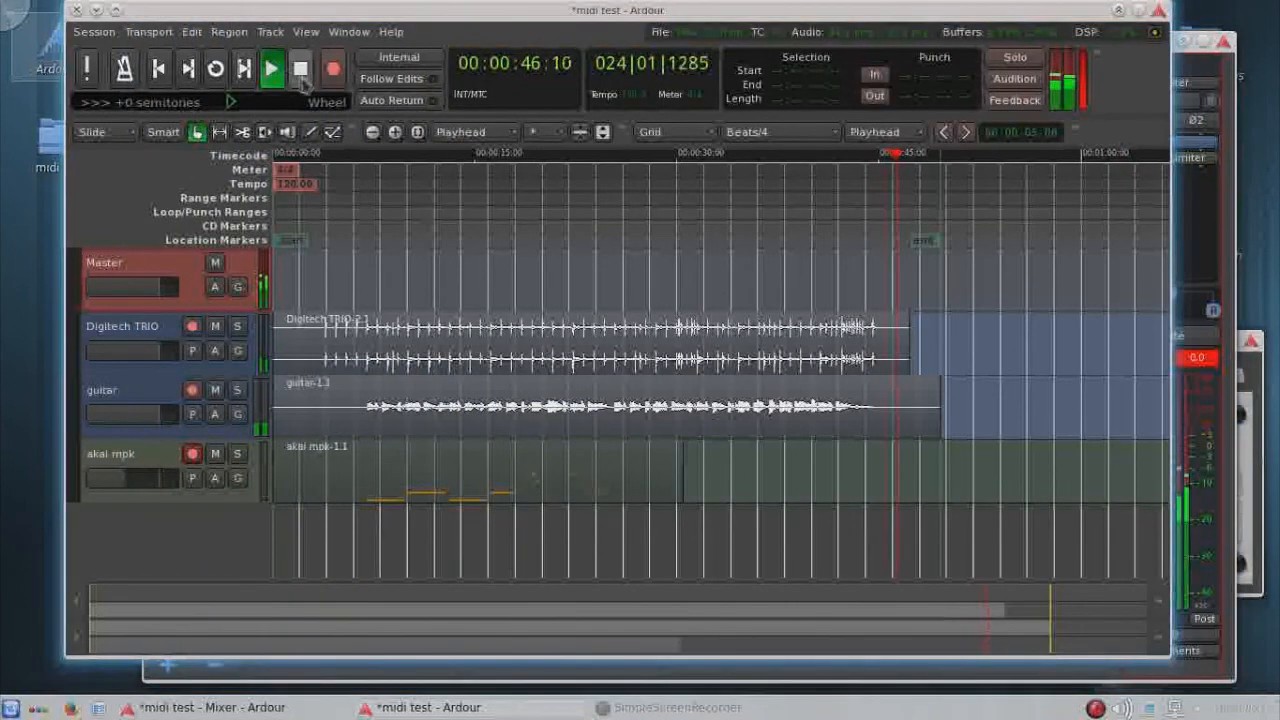
# - Stop playback of the mix and open the Session menu for exporting
pyautogui.click(301, 68)
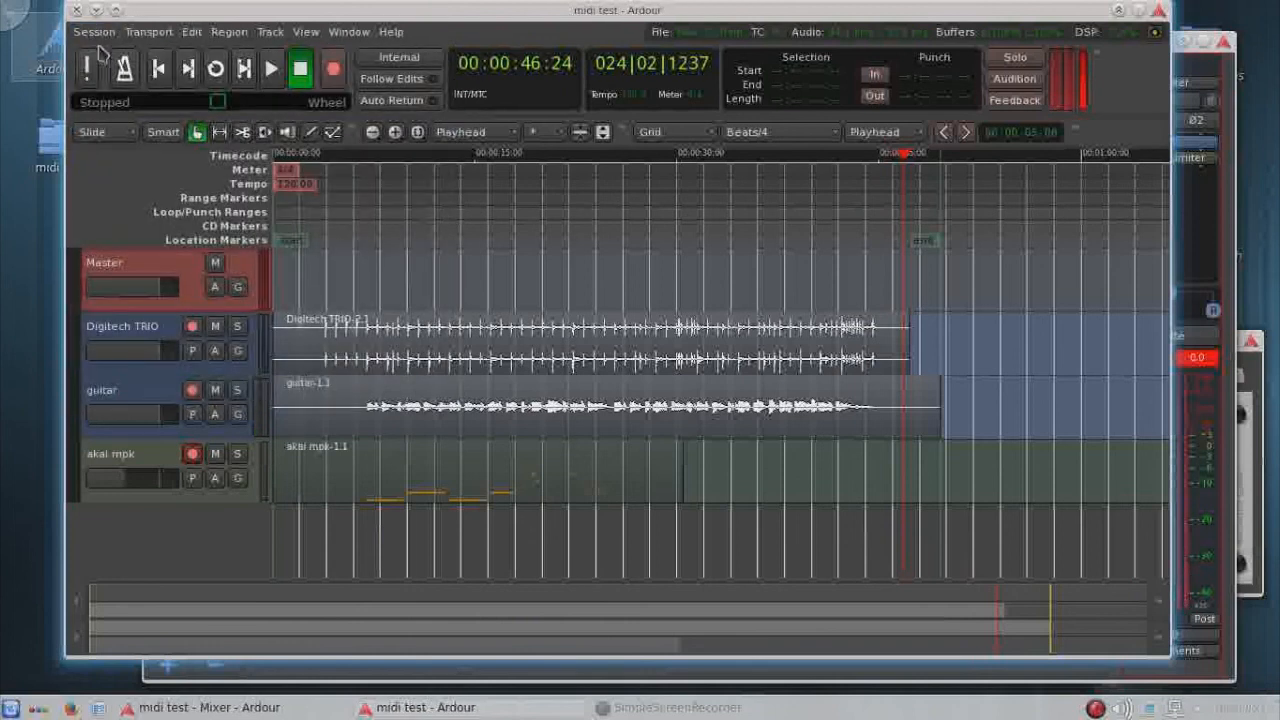
pyautogui.click(94, 31)
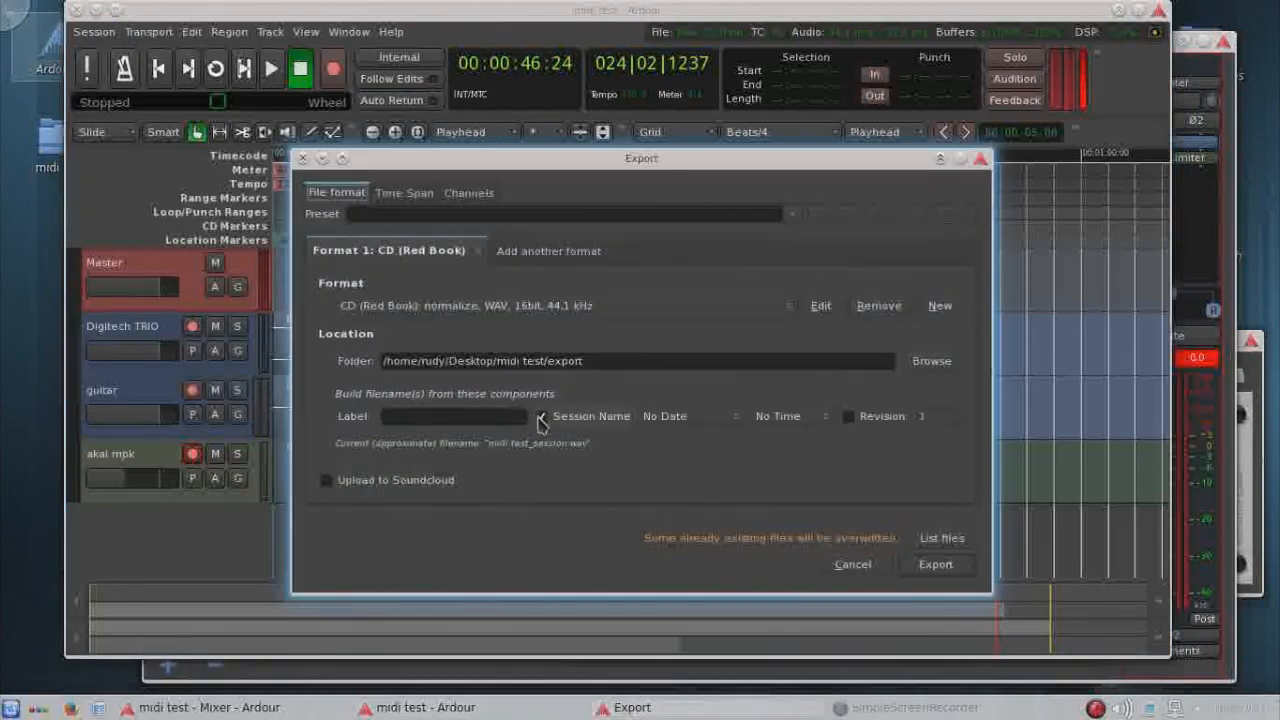
# - Export the session as a CD-format WAV with the session name in the file name
pyautogui.click(540, 416)
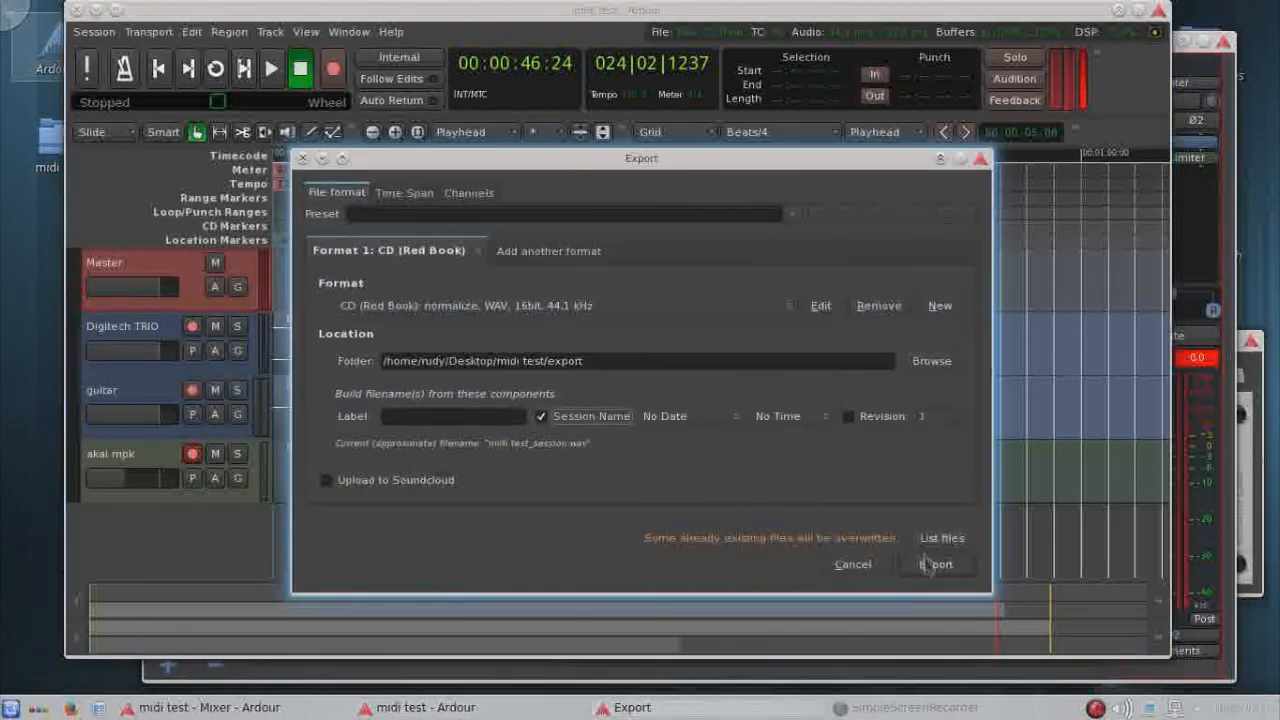
pyautogui.click(935, 564)
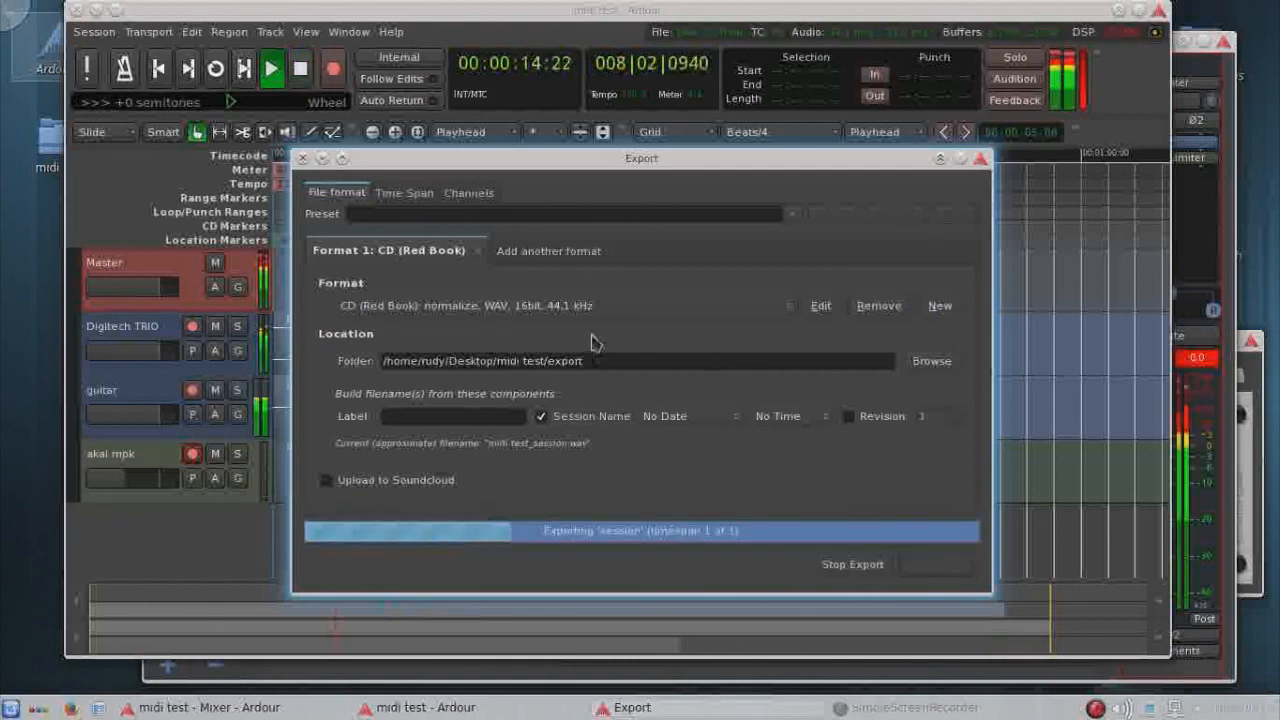